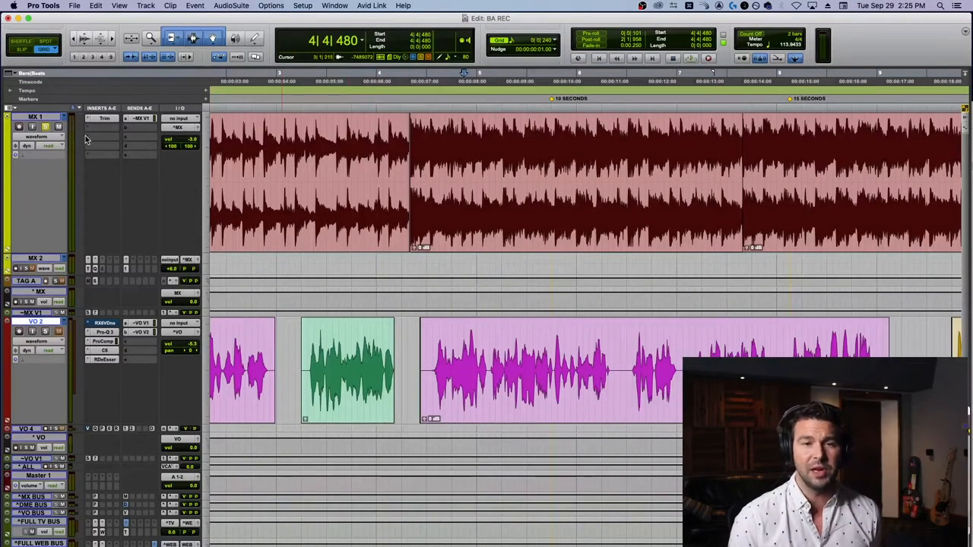
Insert FabFilter Pro-Q 3 on the MX 1 music track
{"action": "left_click", "coordinate": [104, 118]}
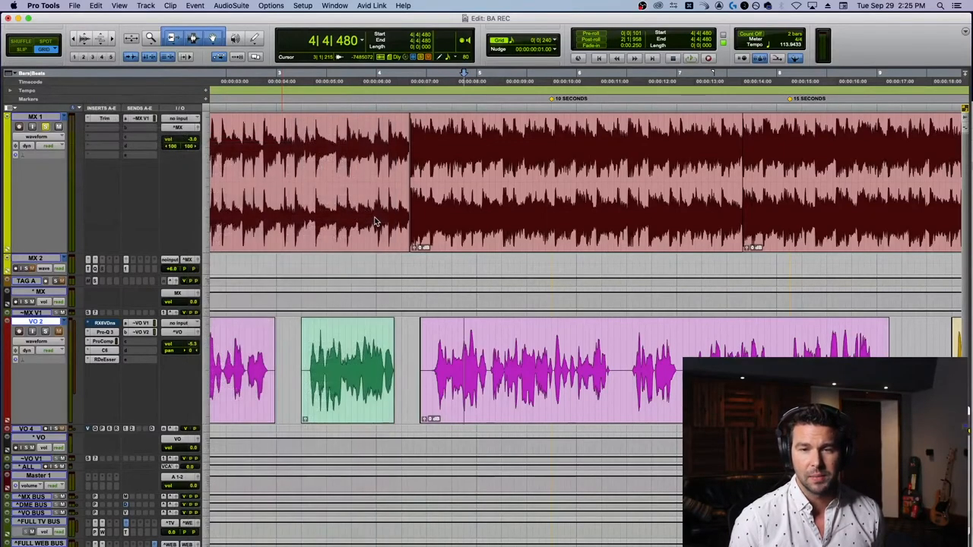
{"action": "left_click", "coordinate": [104, 136]}
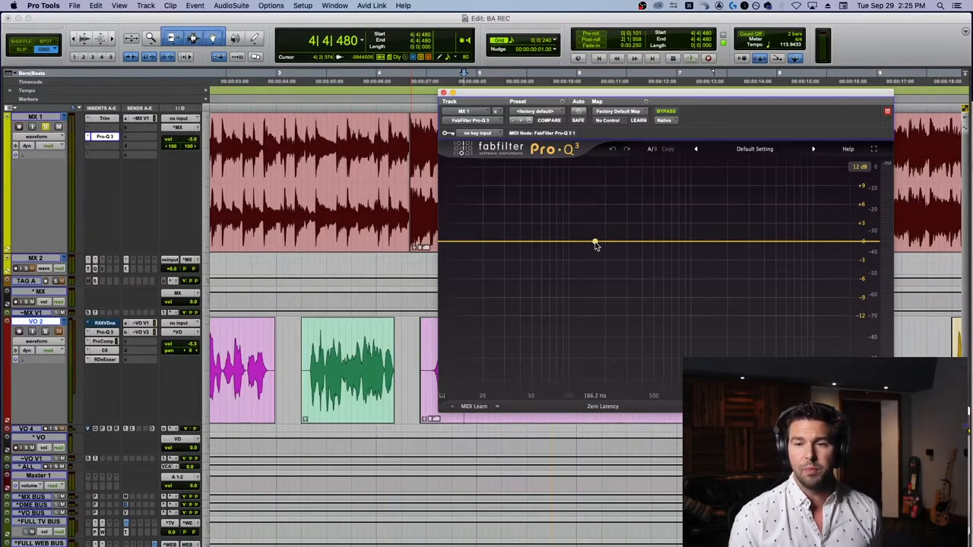
Create a flat bell band at 0 dB just under 200 Hz (~175 Hz)
{"action": "left_click", "coordinate": [596, 241]}
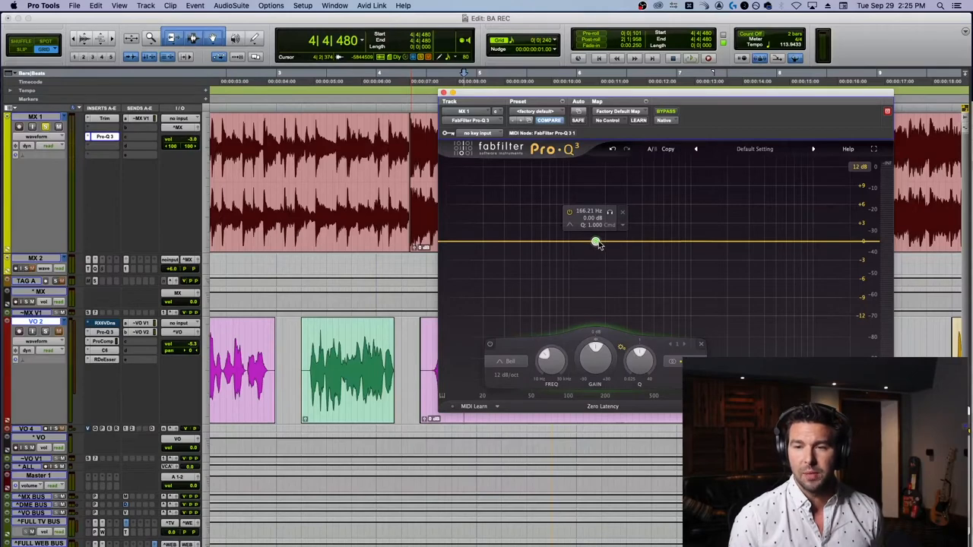
{"action": "left_click_drag", "start_coordinate": [596, 242], "coordinate": [598, 241]}
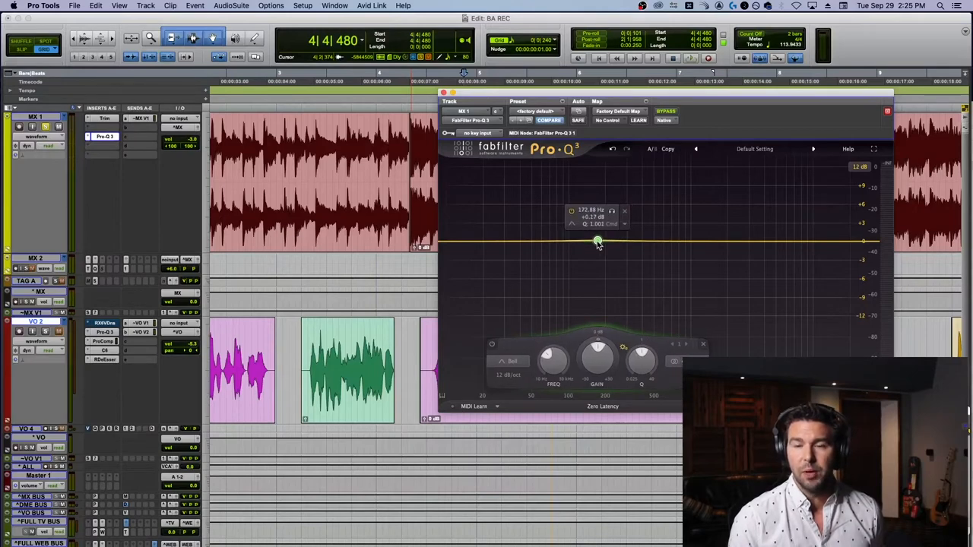
{"action": "left_click_drag", "start_coordinate": [597, 241], "coordinate": [598, 245]}
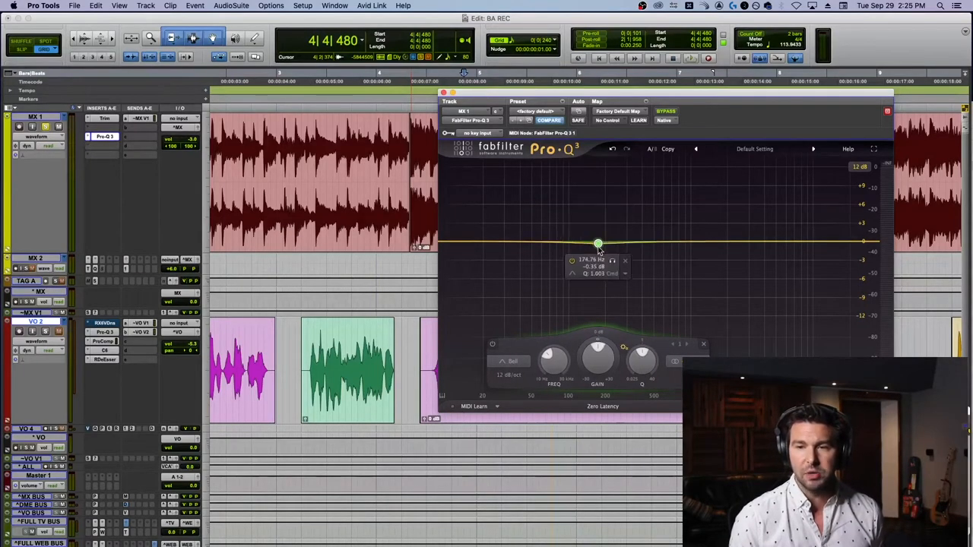
{"action": "left_click_drag", "start_coordinate": [598, 242], "coordinate": [601, 243]}
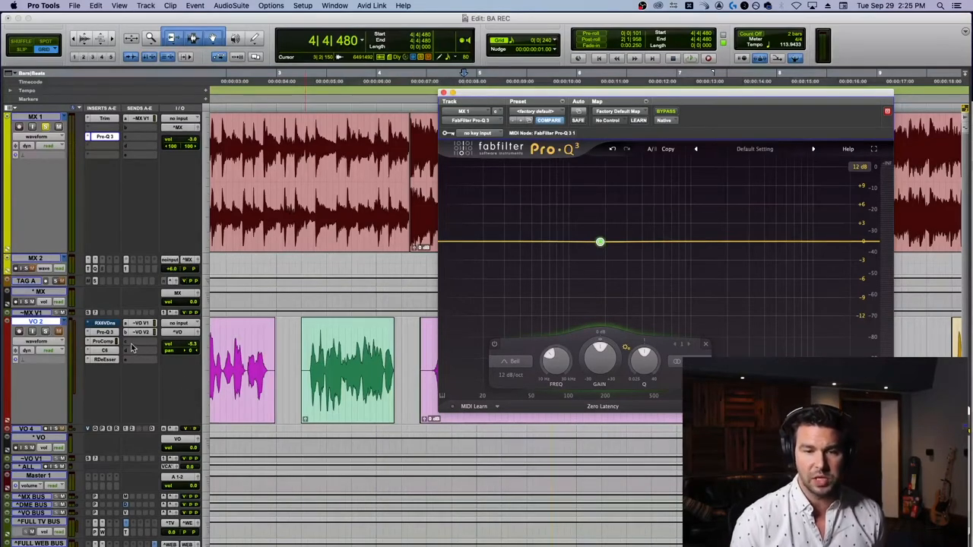
Send VO 2 to the DX VO KEY bus and set it as Pro-Q 3's sidechain key
{"action": "left_click", "coordinate": [177, 350]}
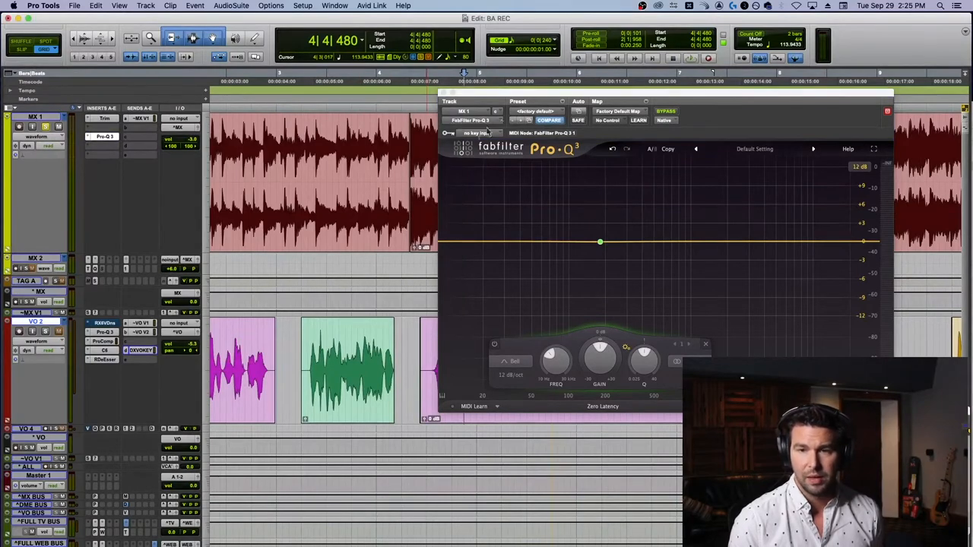
{"action": "left_click", "coordinate": [474, 133]}
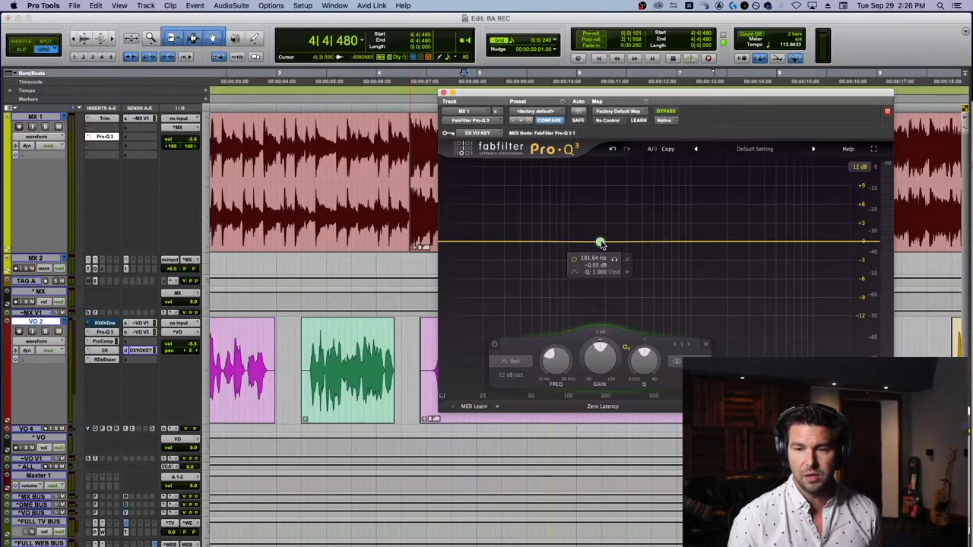
Make the ~182 Hz bell band dynamic via its right-click menu
{"action": "right_click", "coordinate": [601, 242]}
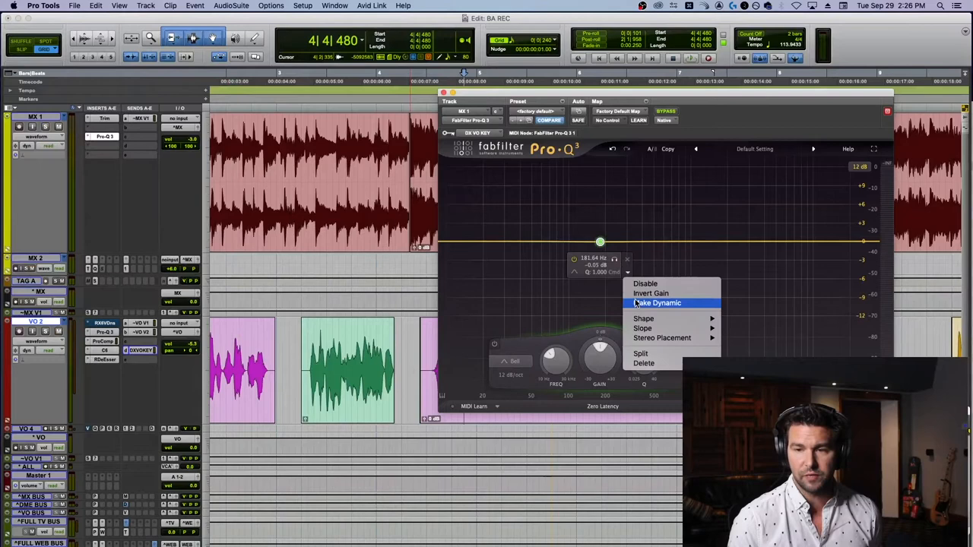
{"action": "left_click", "coordinate": [657, 303]}
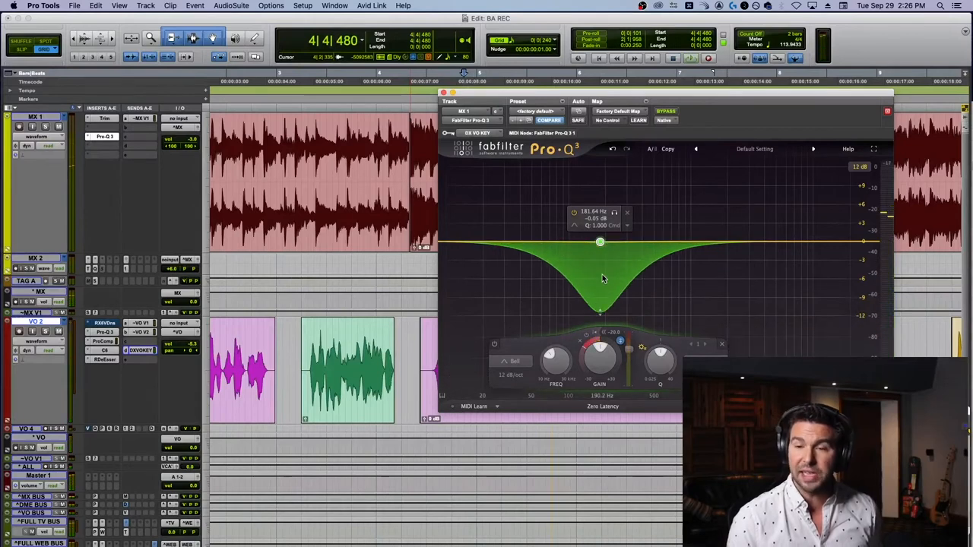
Drag the dynamic range during playback, settling the band near 265 Hz with a shallower dip
{"action": "left_click_drag", "start_coordinate": [600, 279], "coordinate": [605, 256]}
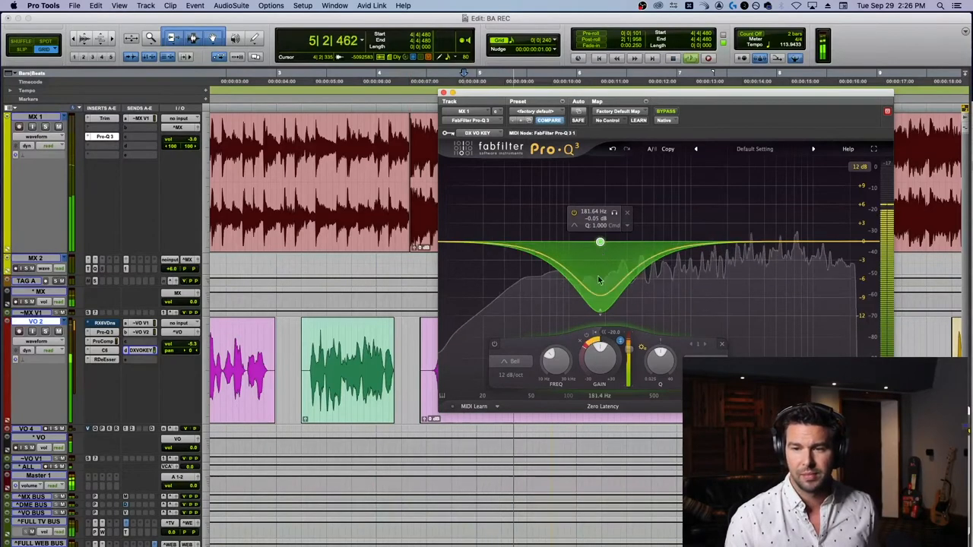
{"action": "left_click_drag", "start_coordinate": [600, 241], "coordinate": [603, 264]}
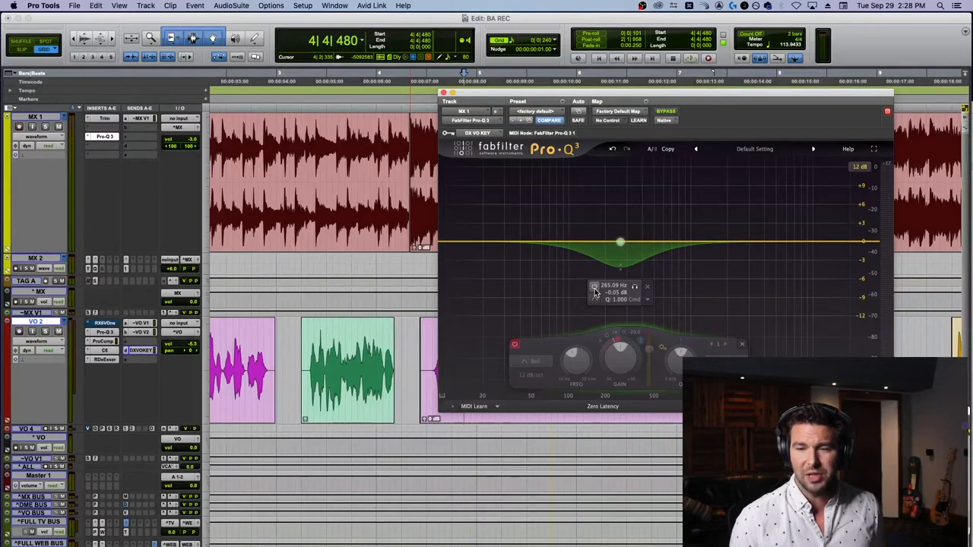
{"action": "mouse_move", "coordinate": [665, 111]}
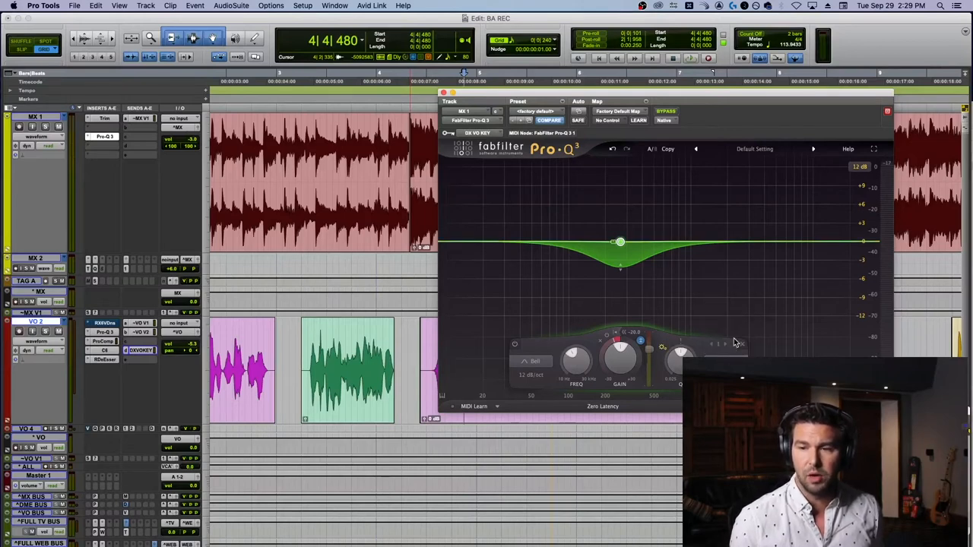
{"action": "mouse_move", "coordinate": [693, 299]}
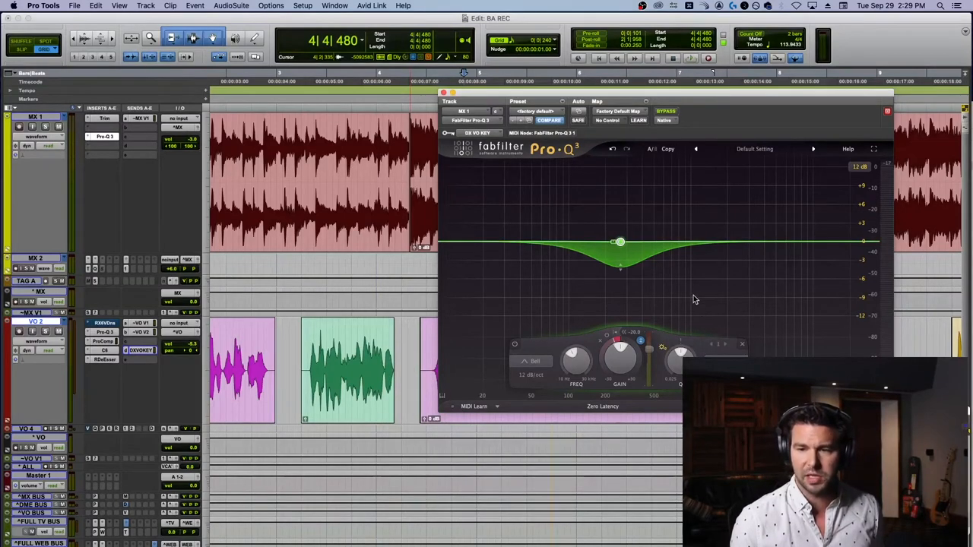